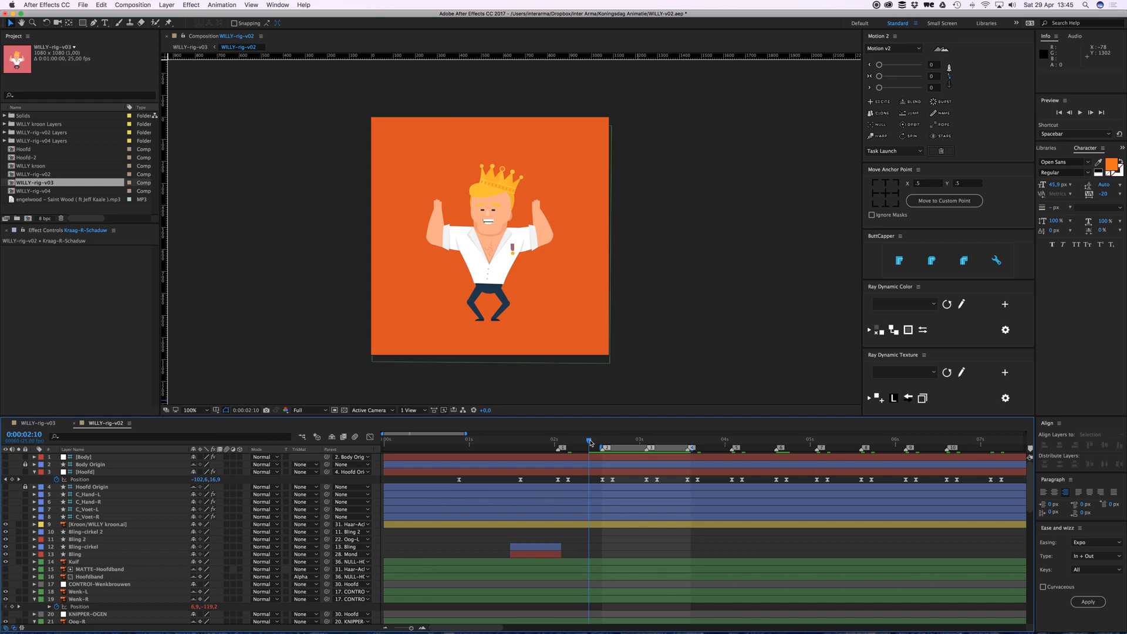
- Trim the WILLY rig work area to 0:00:02:10–0:00:03:10 and check poses inside the loop
drag(589, 439, 673, 439)
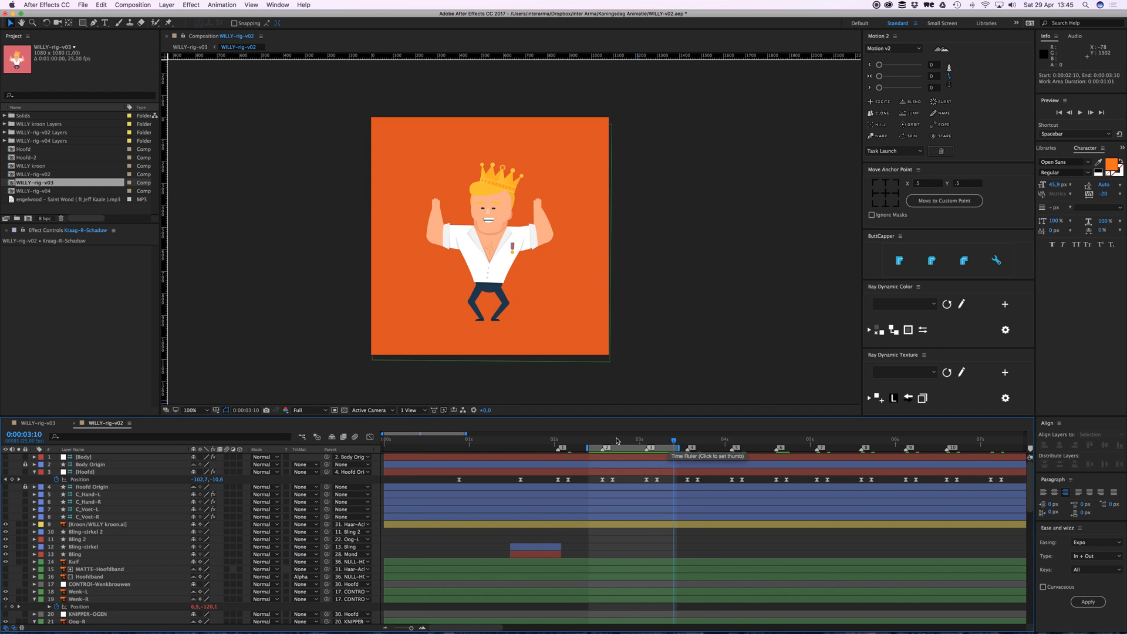
click(602, 439)
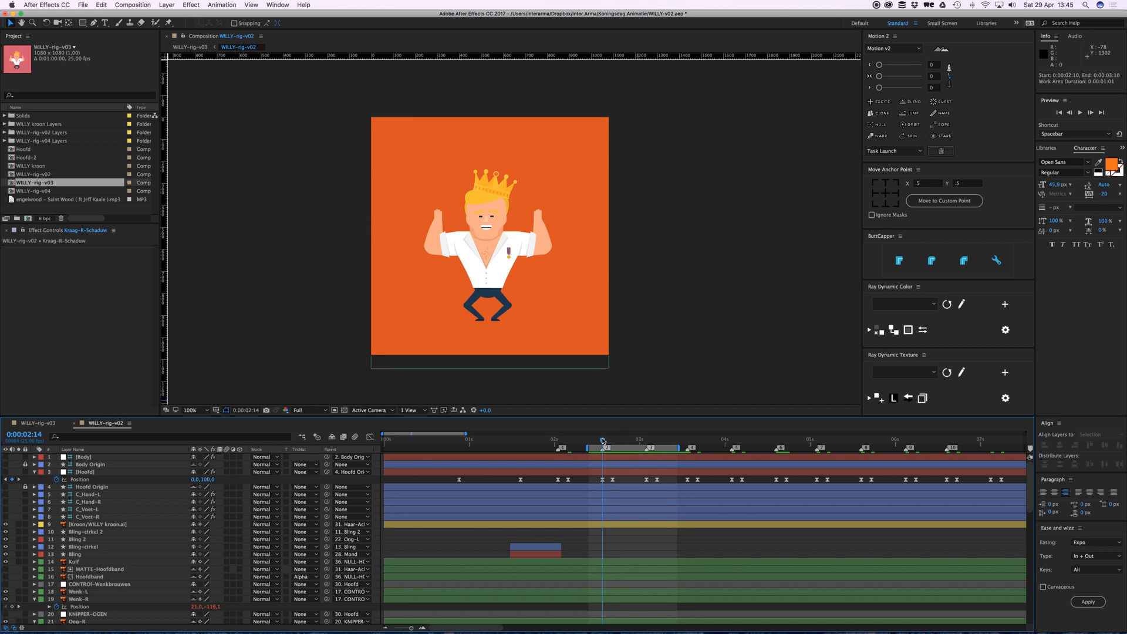
click(686, 439)
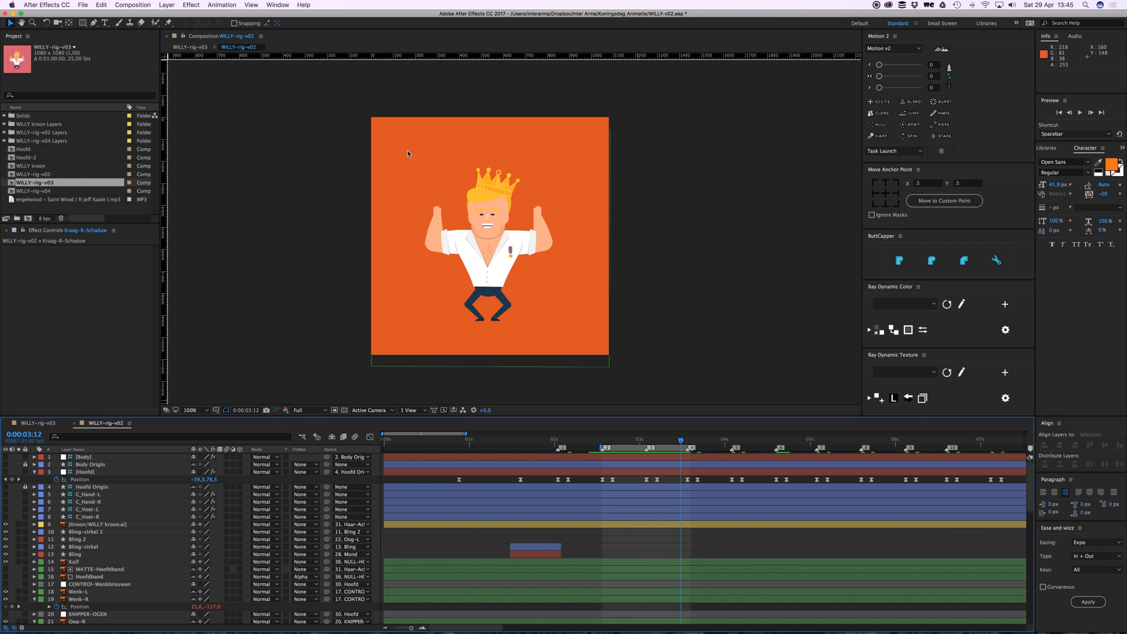
- Add WILLY-rig-v02 to the Render Queue with its output module set to PNG Sequence
click(82, 6)
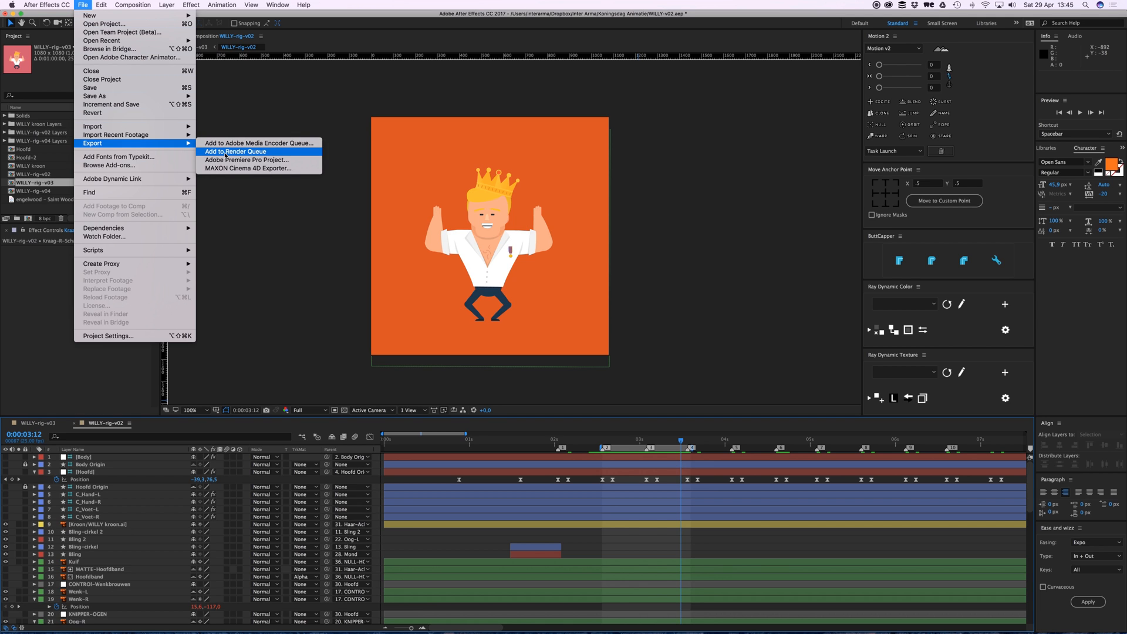
click(234, 151)
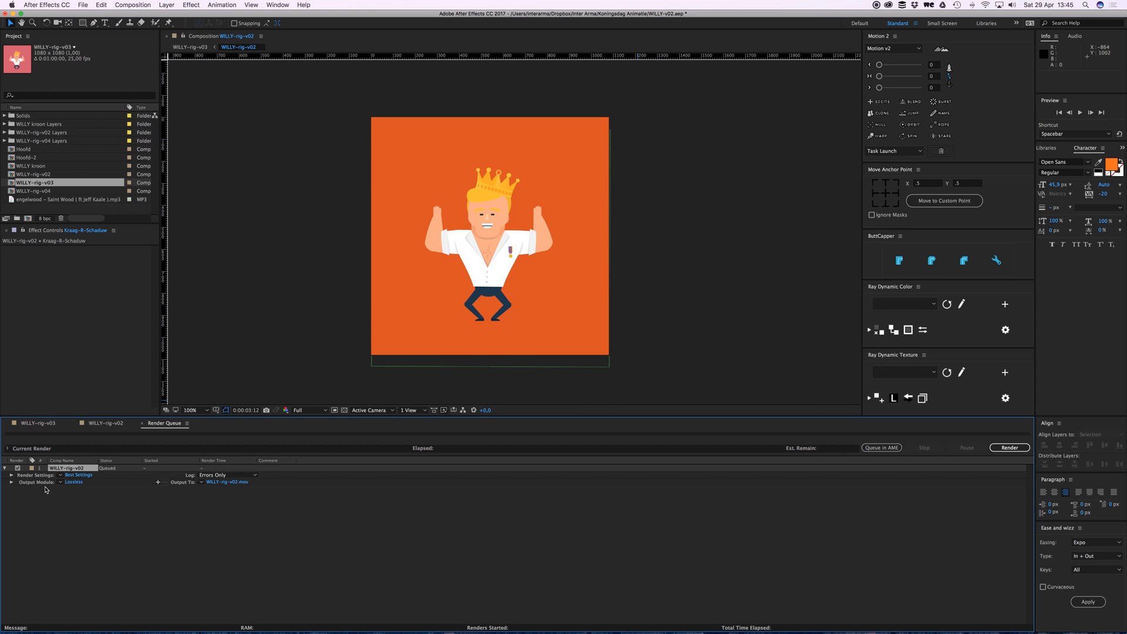
click(477, 148)
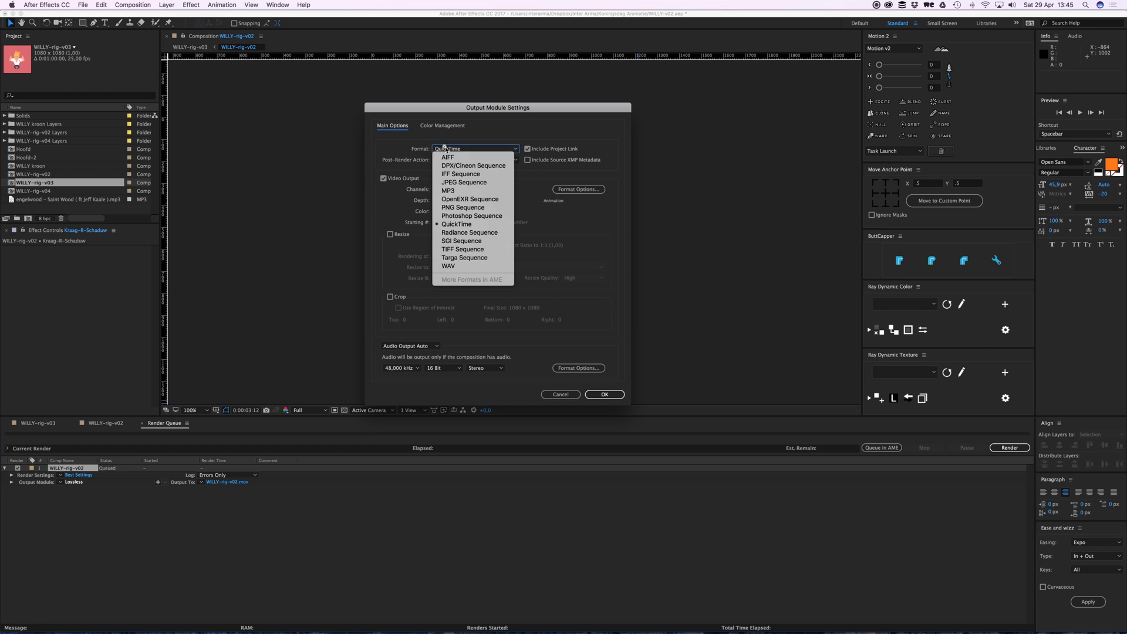
mouse_move(468, 212)
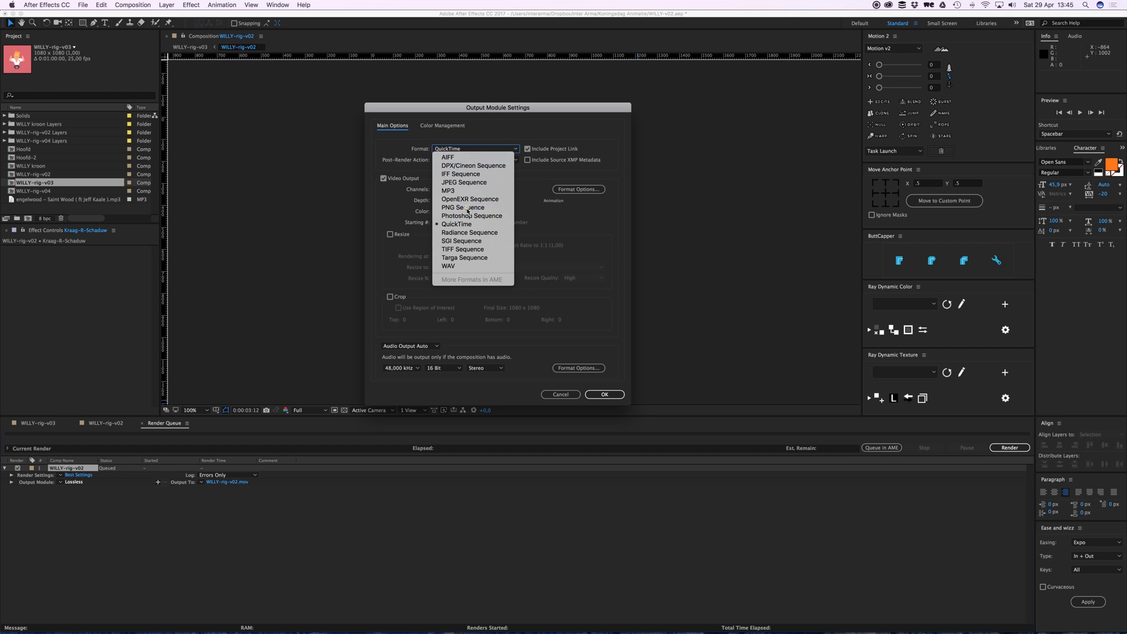
click(463, 208)
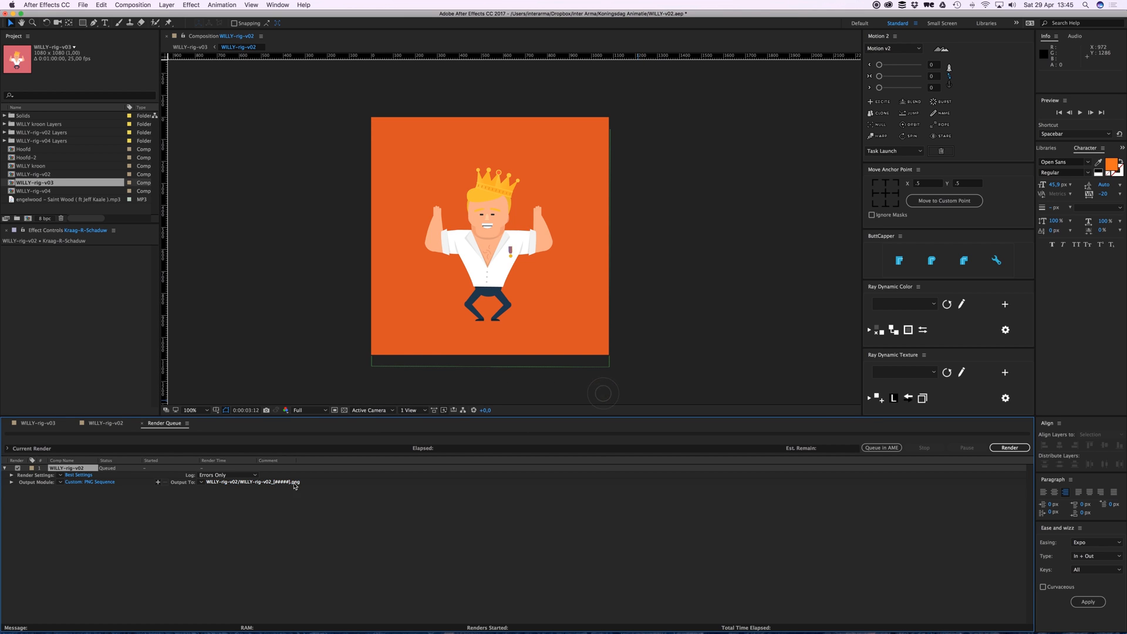
click(253, 482)
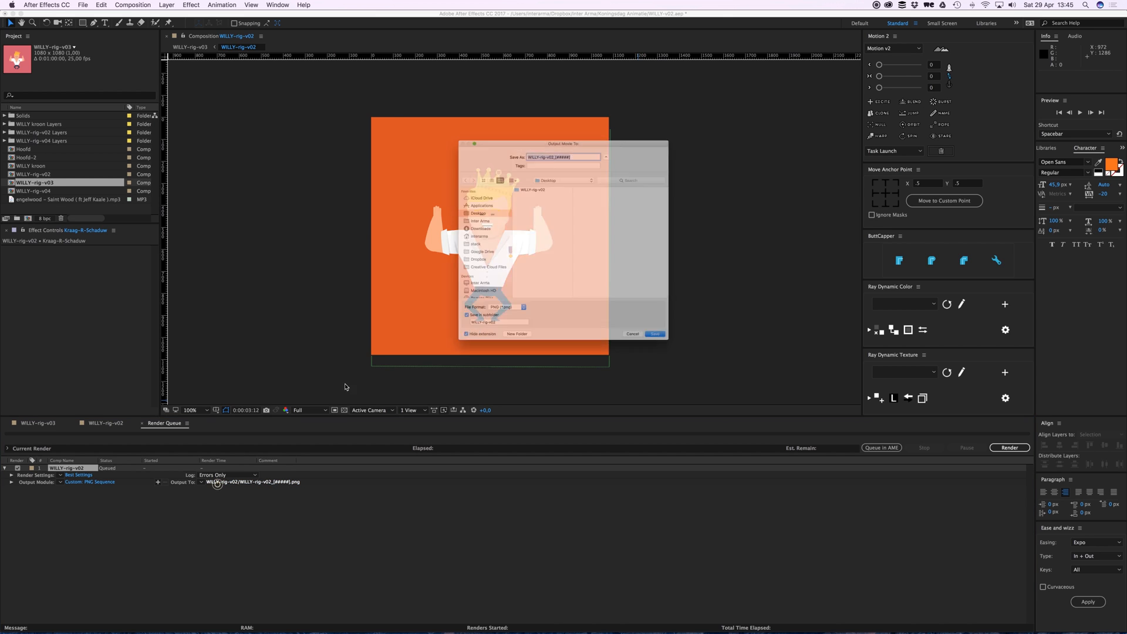
- Output the frames to a Desktop subfolder named 'CUTE GIF' and render them
click(606, 157)
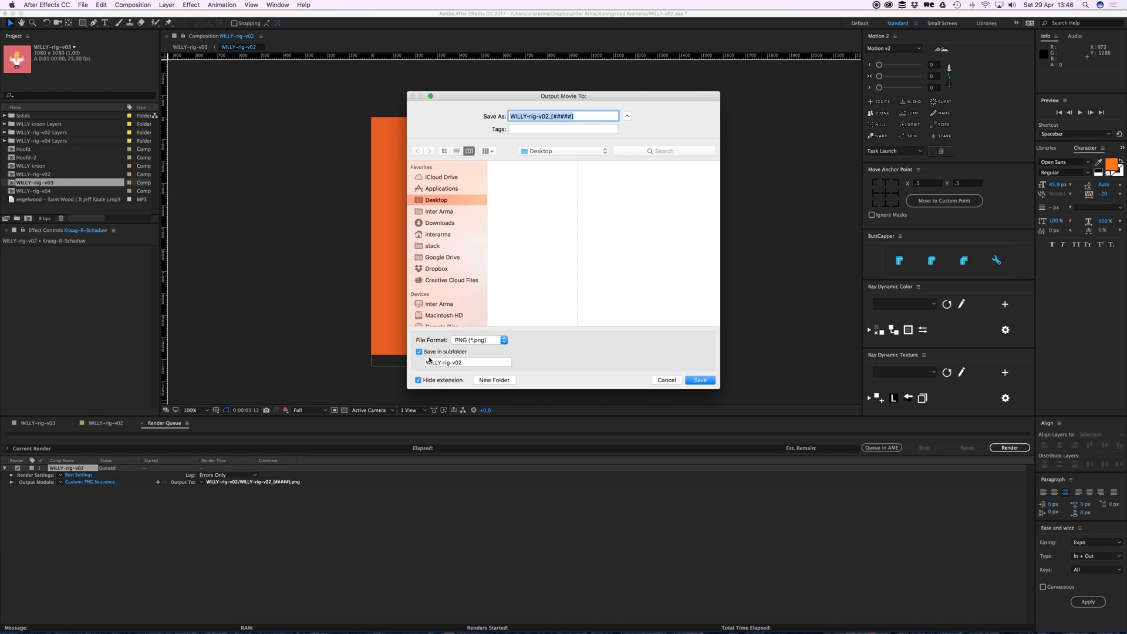
click(468, 362)
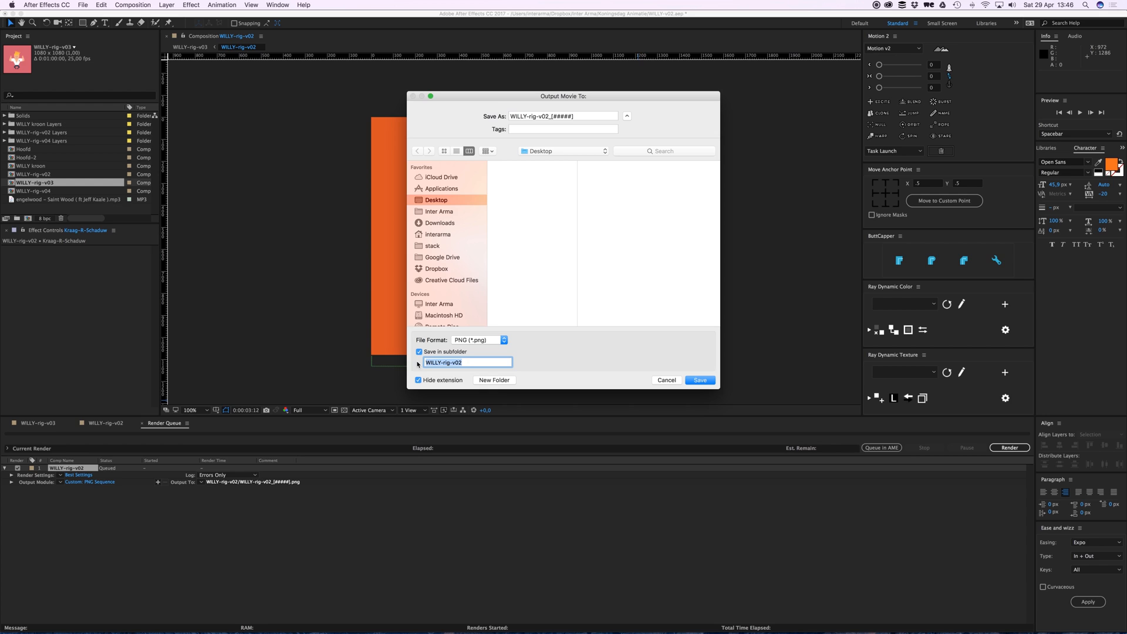
text(CUTE GIF)
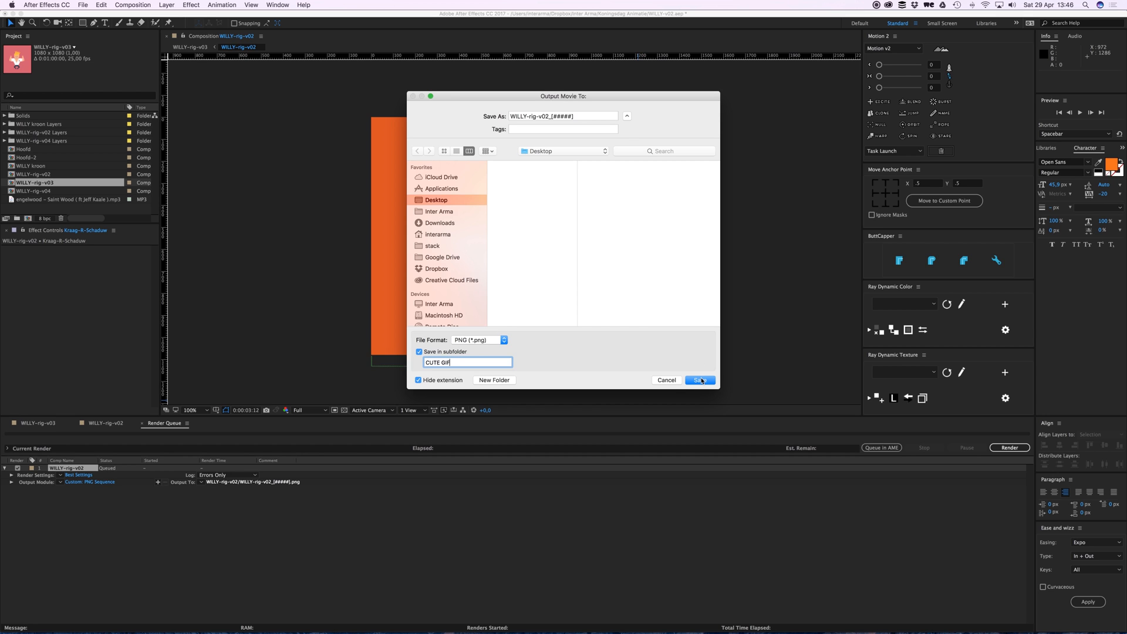
click(698, 380)
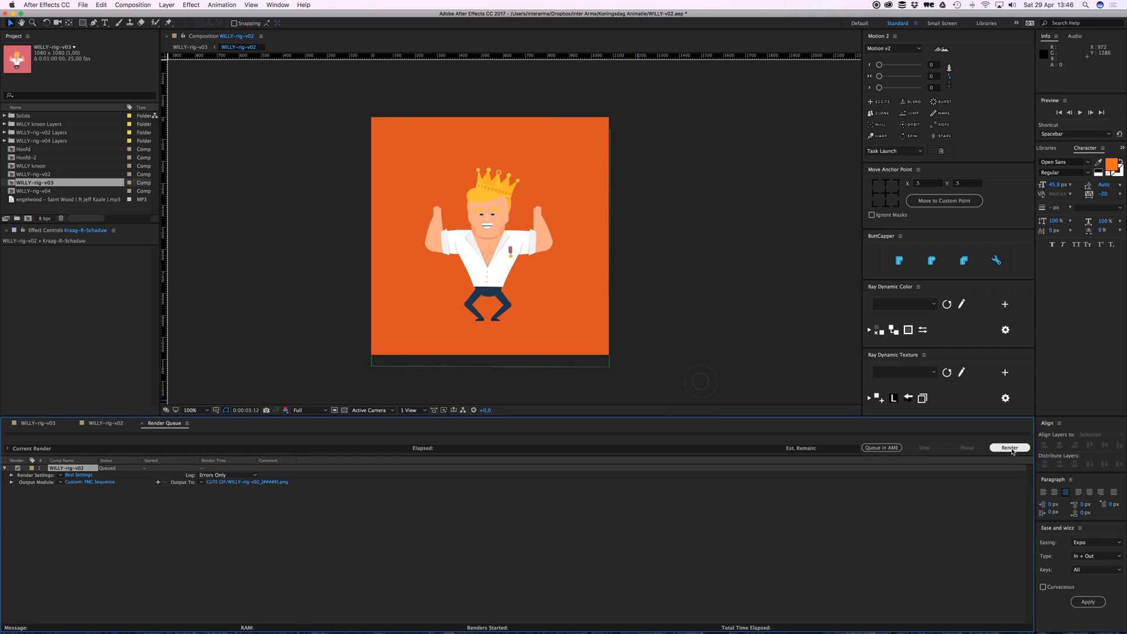
click(1009, 448)
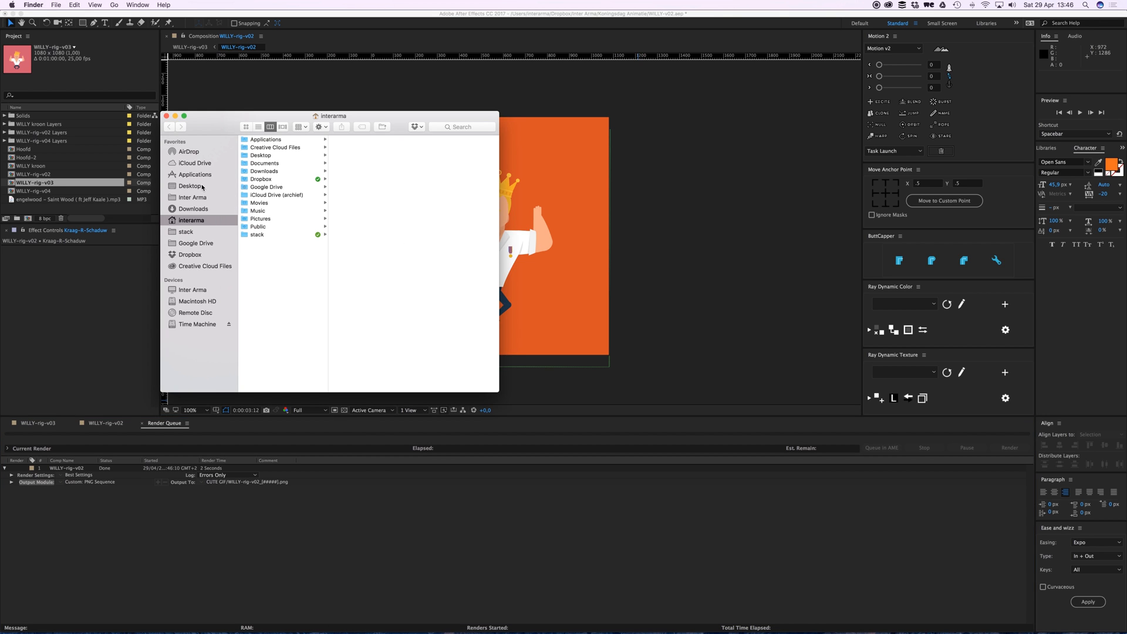
- Browse to the rendered frames on the Desktop in Finder, then switch to Photoshop
click(190, 186)
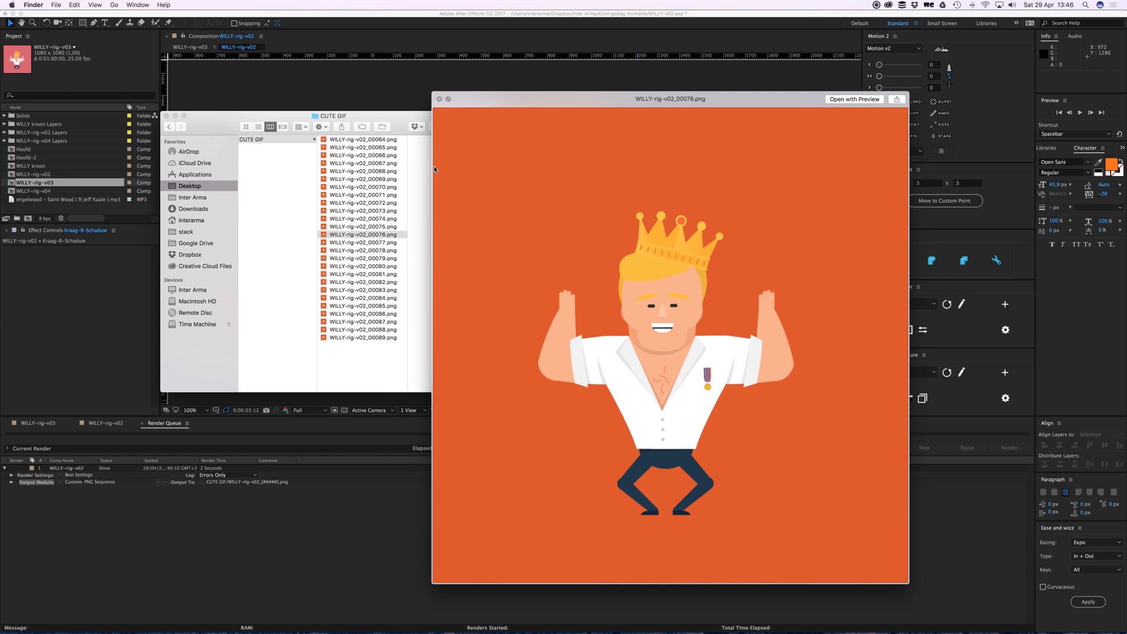
click(363, 234)
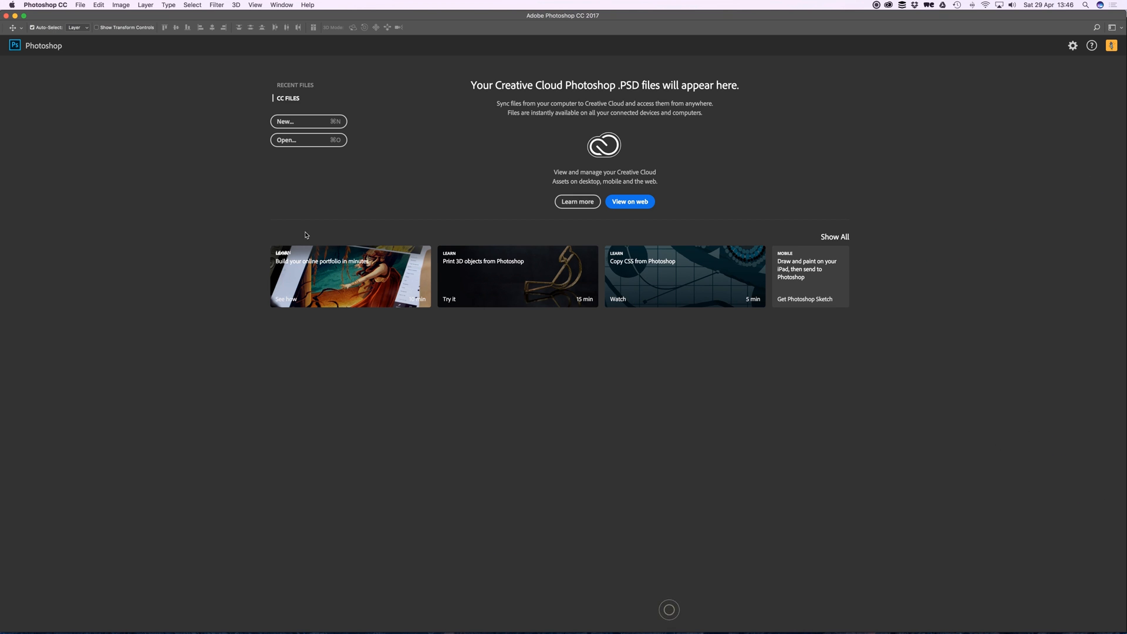
- Open the first WILLY-rig-v02 PNG from CUTE GIF with Image Sequence enabled
click(80, 5)
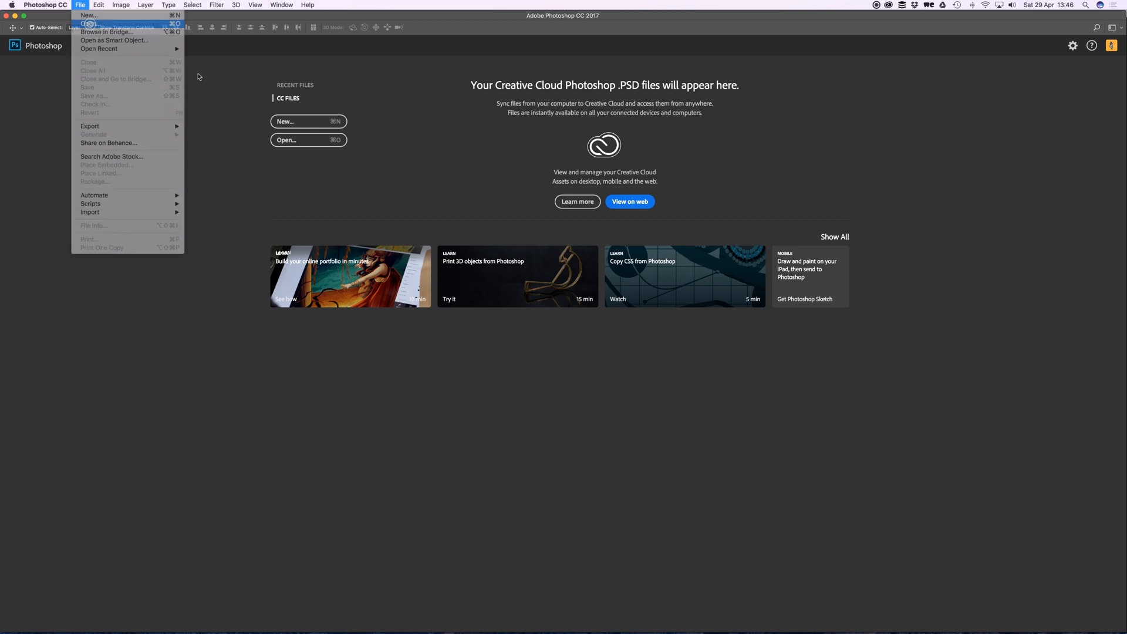
click(88, 23)
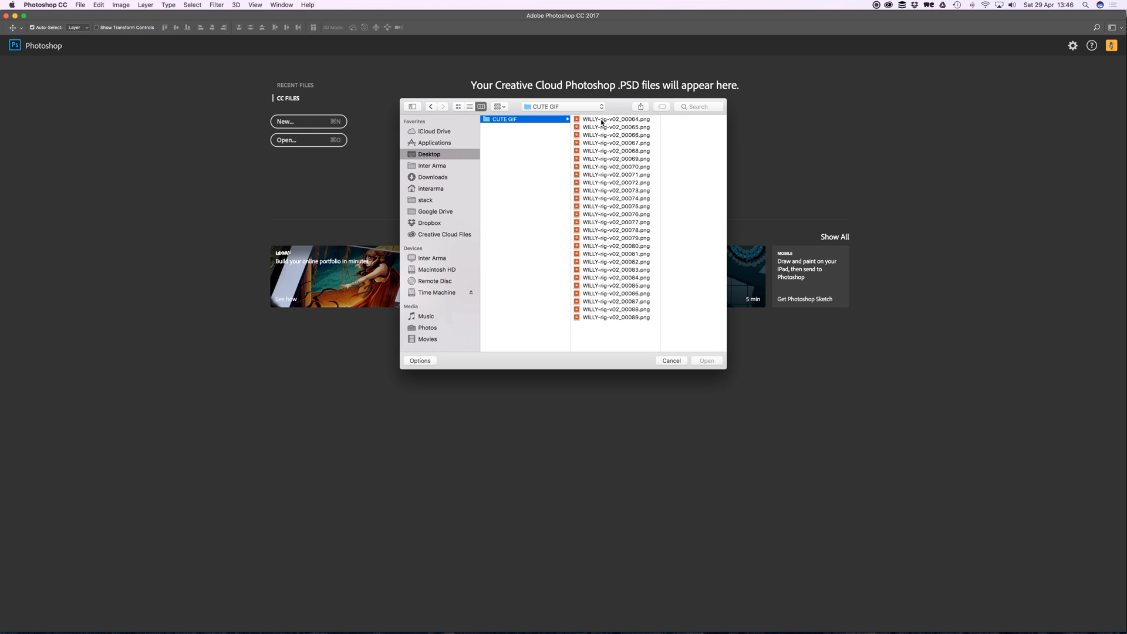
click(614, 119)
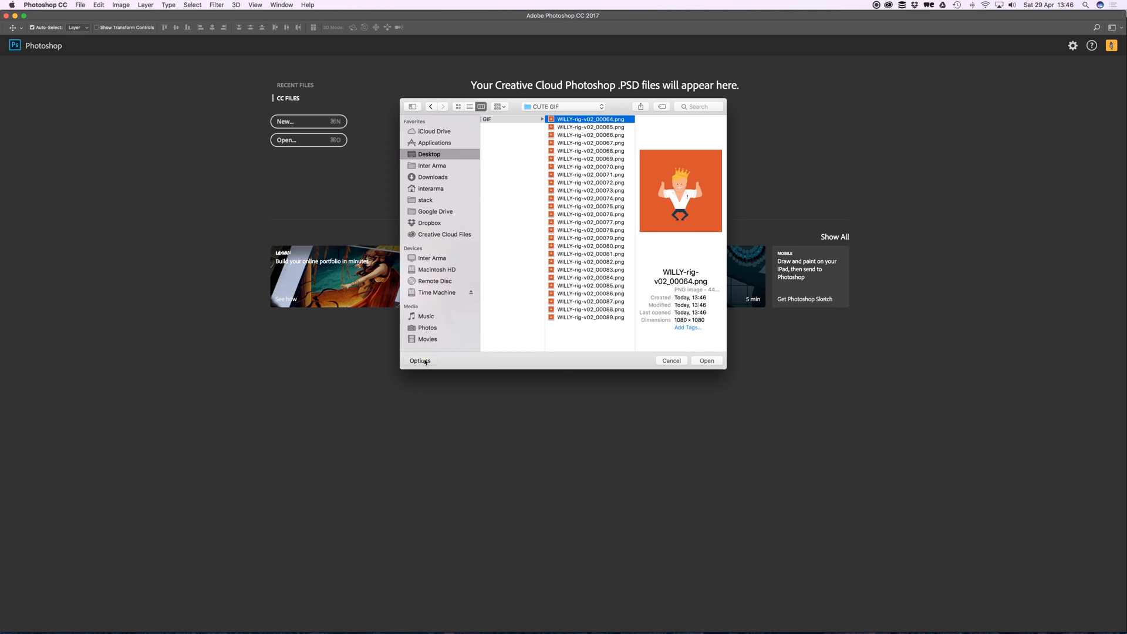
click(420, 360)
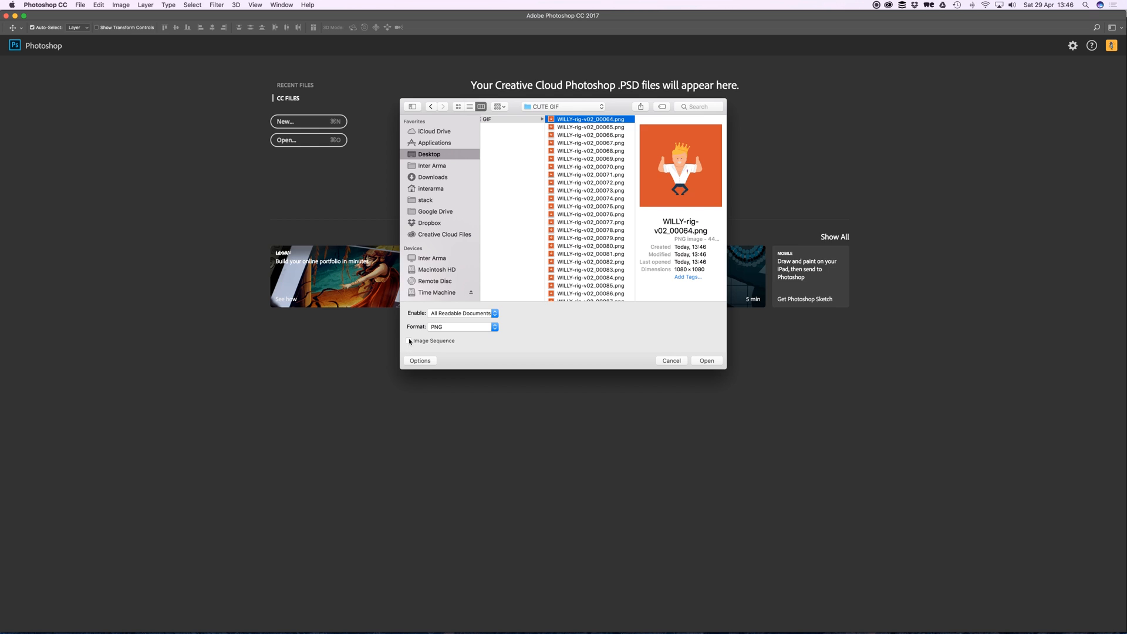
click(408, 341)
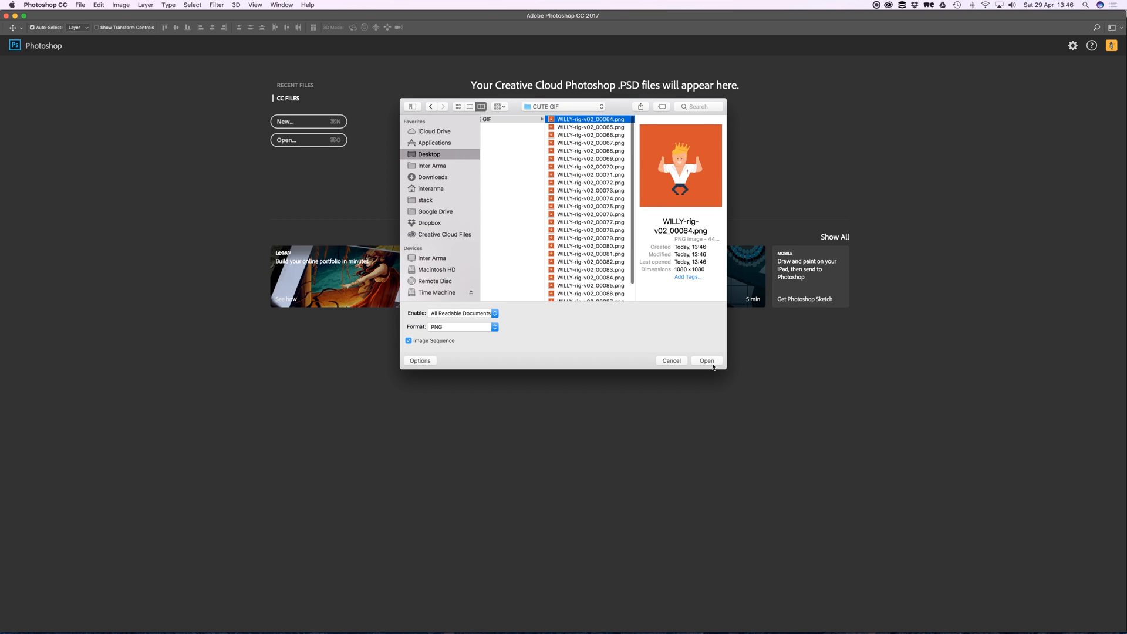
click(707, 360)
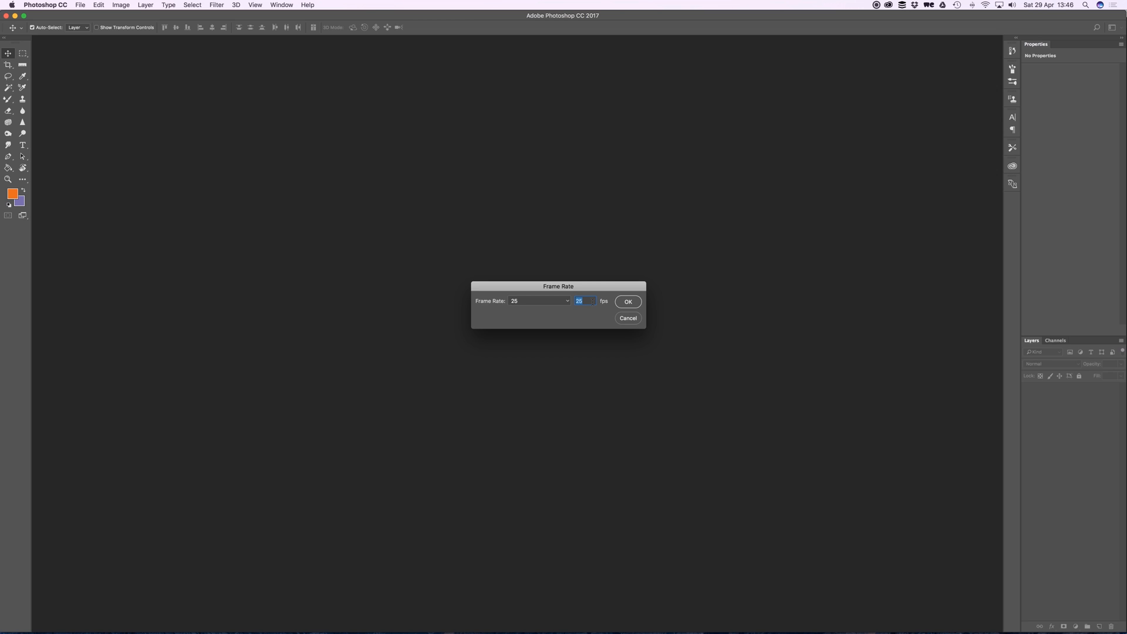
- Accept the 25 fps frame rate and select the Video Group 1 layer
click(627, 302)
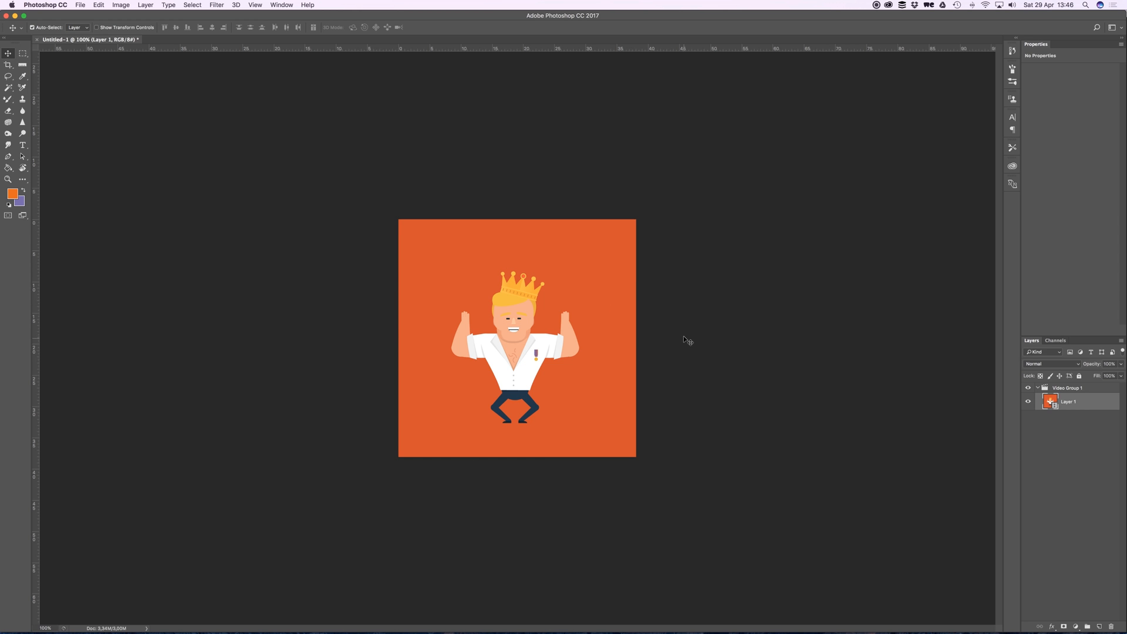
click(1069, 388)
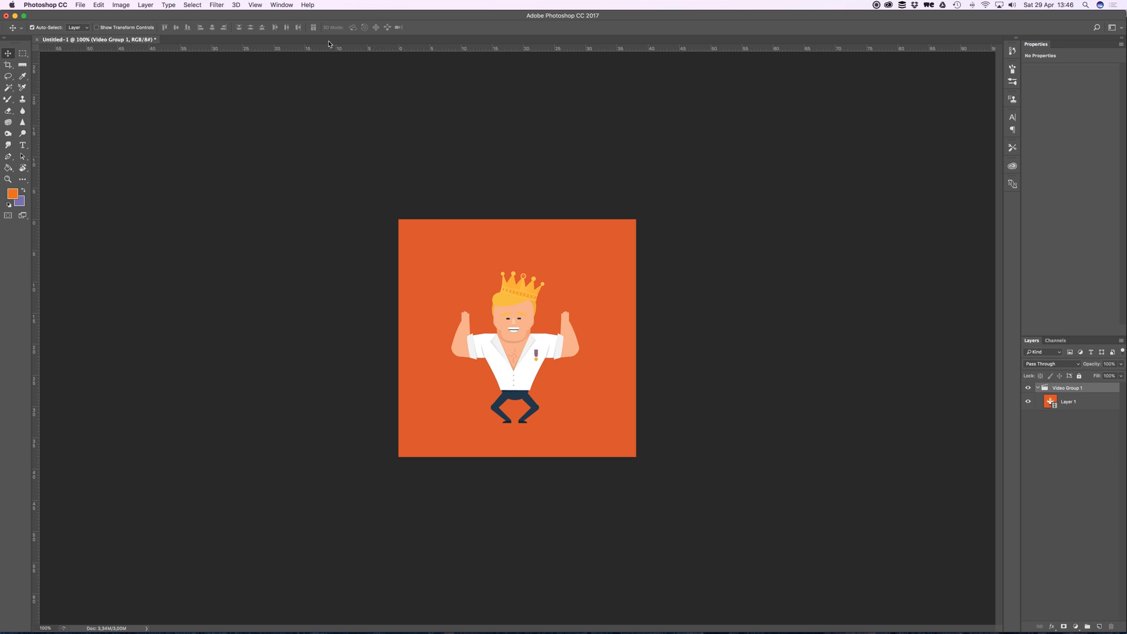
click(281, 5)
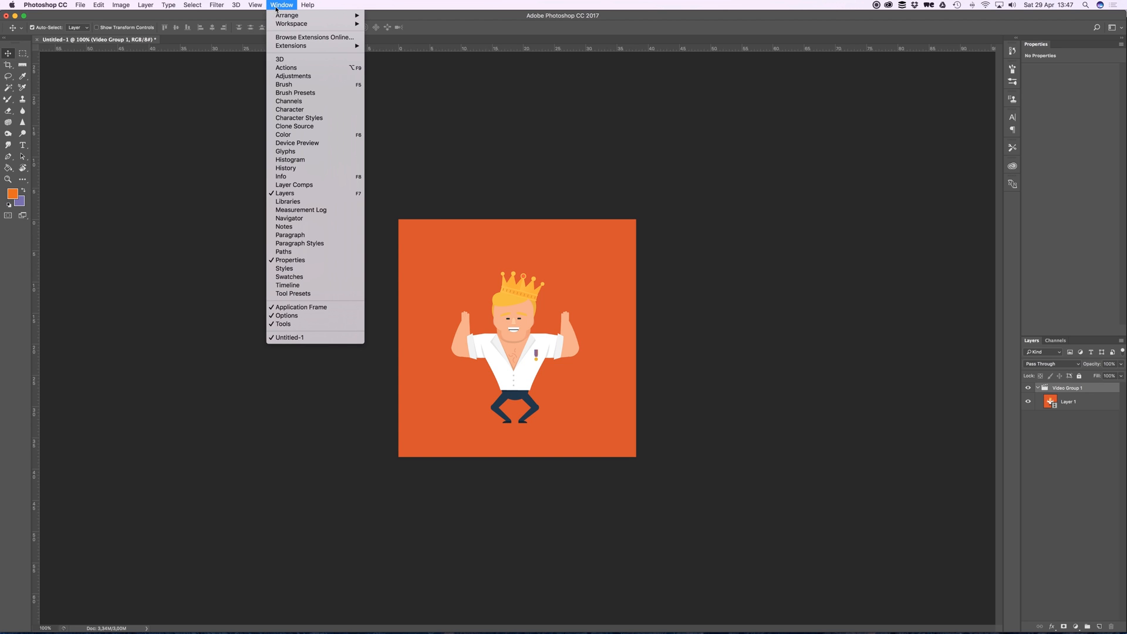
mouse_move(289, 235)
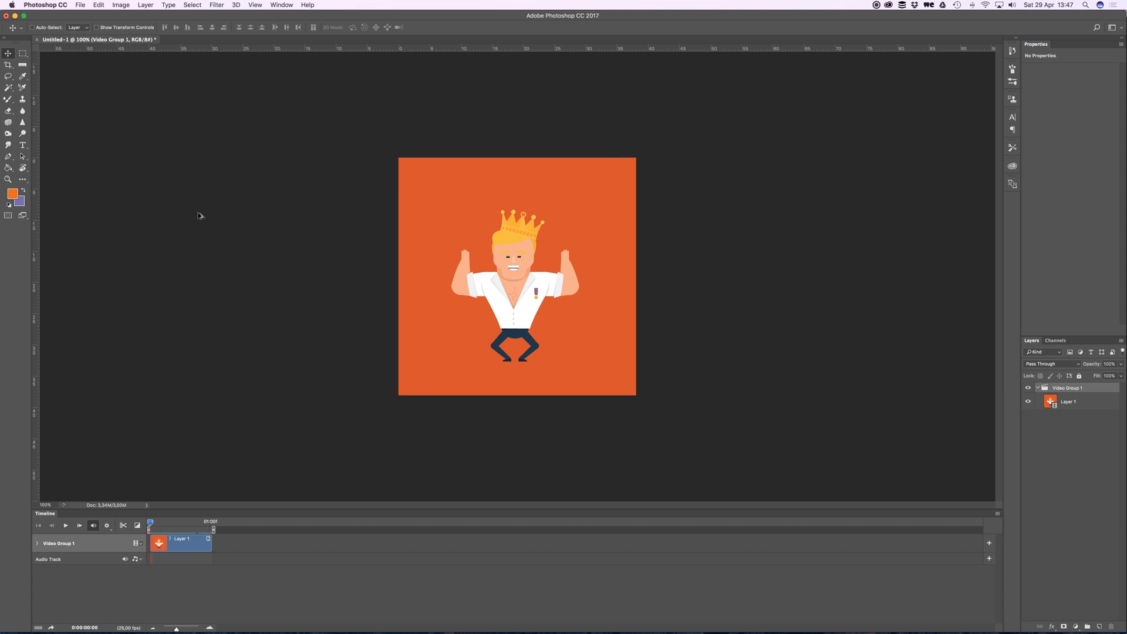
mouse_move(352, 182)
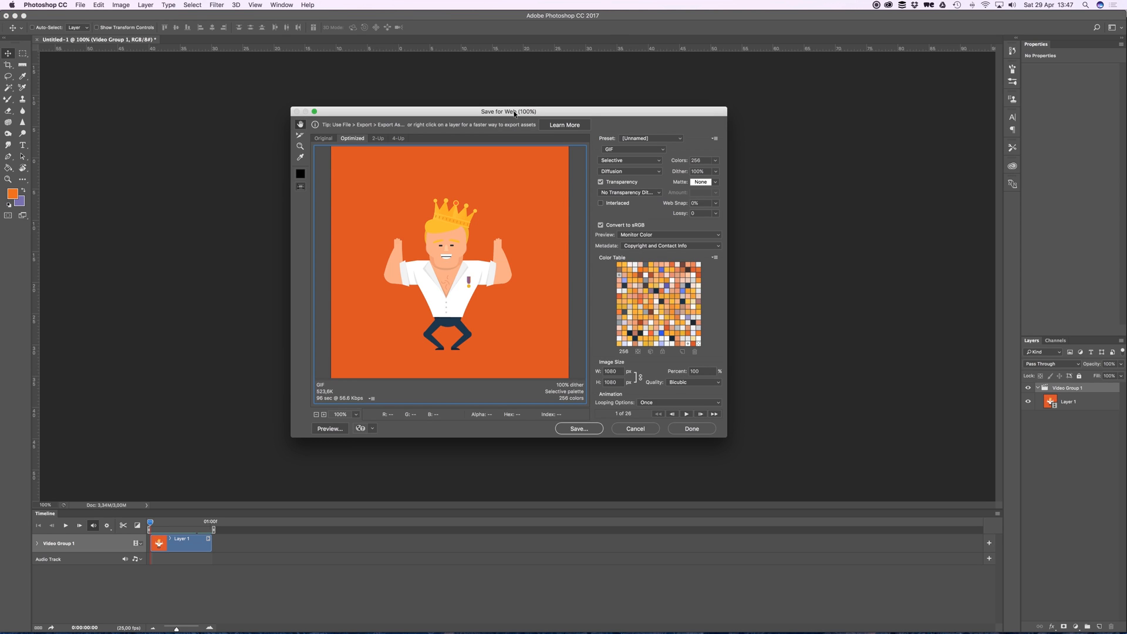
- In Save for Web, keep GIF format and set Looping Options to Forever
click(634, 149)
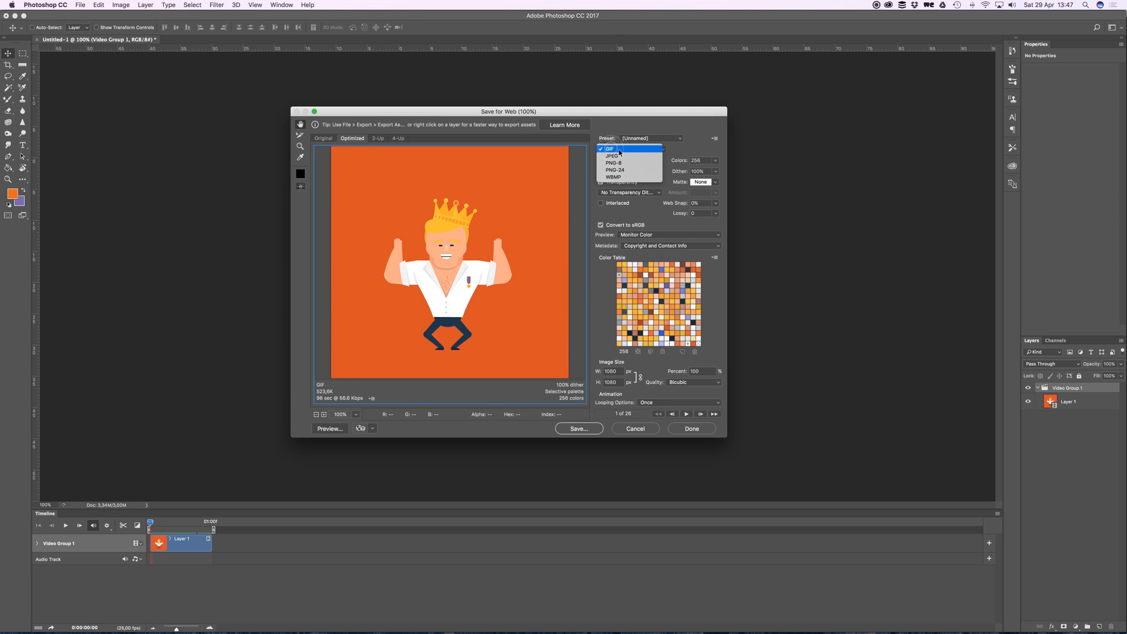
click(609, 149)
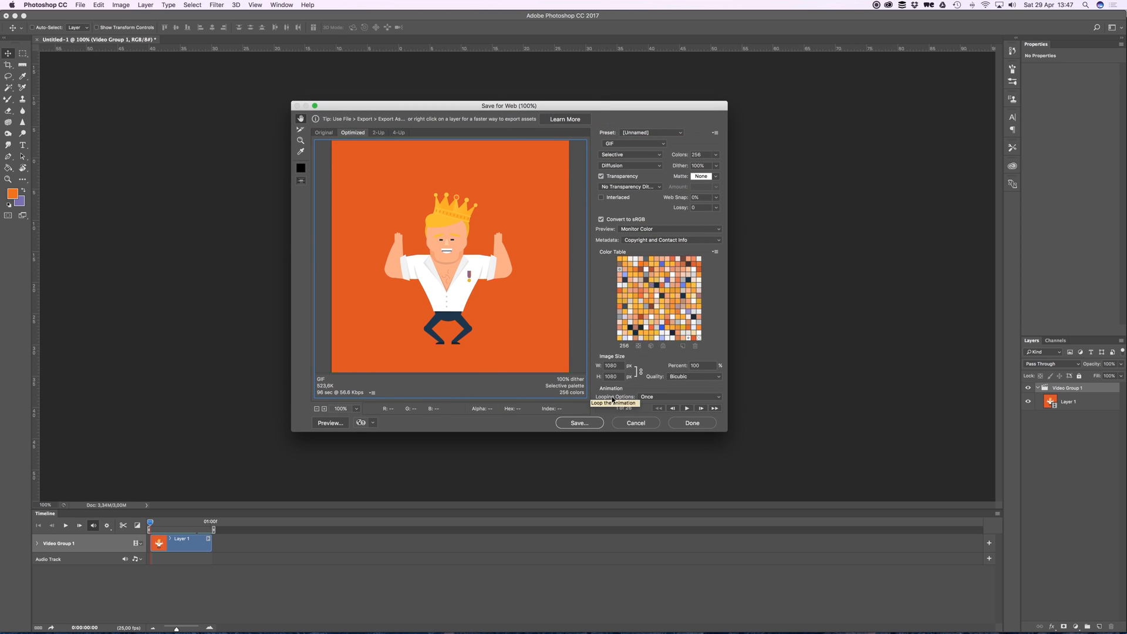
click(680, 396)
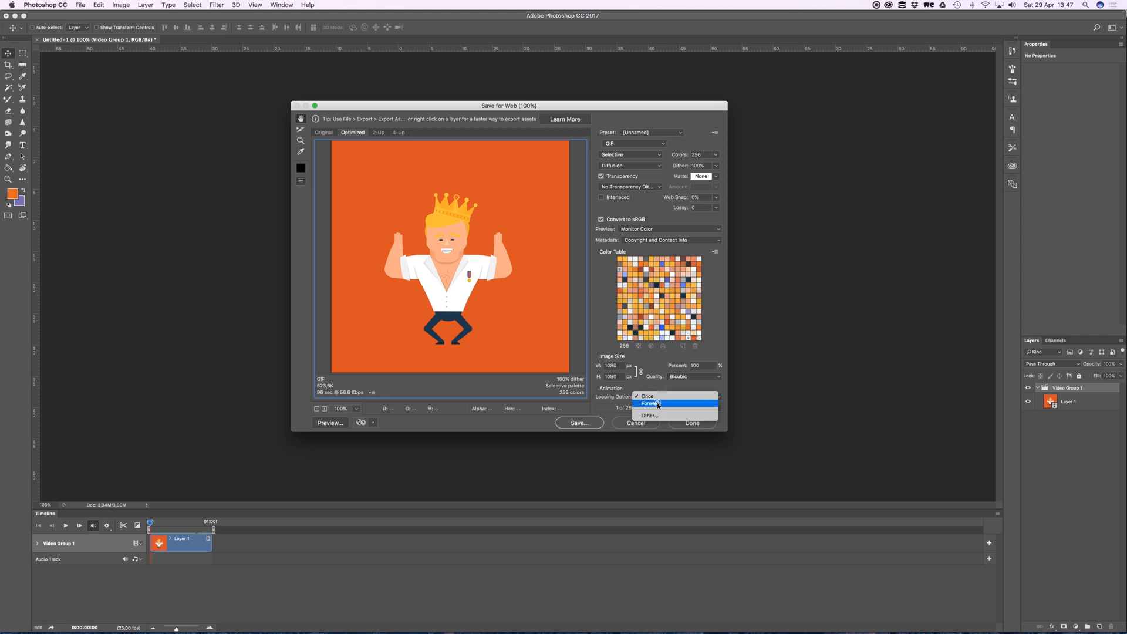
click(647, 403)
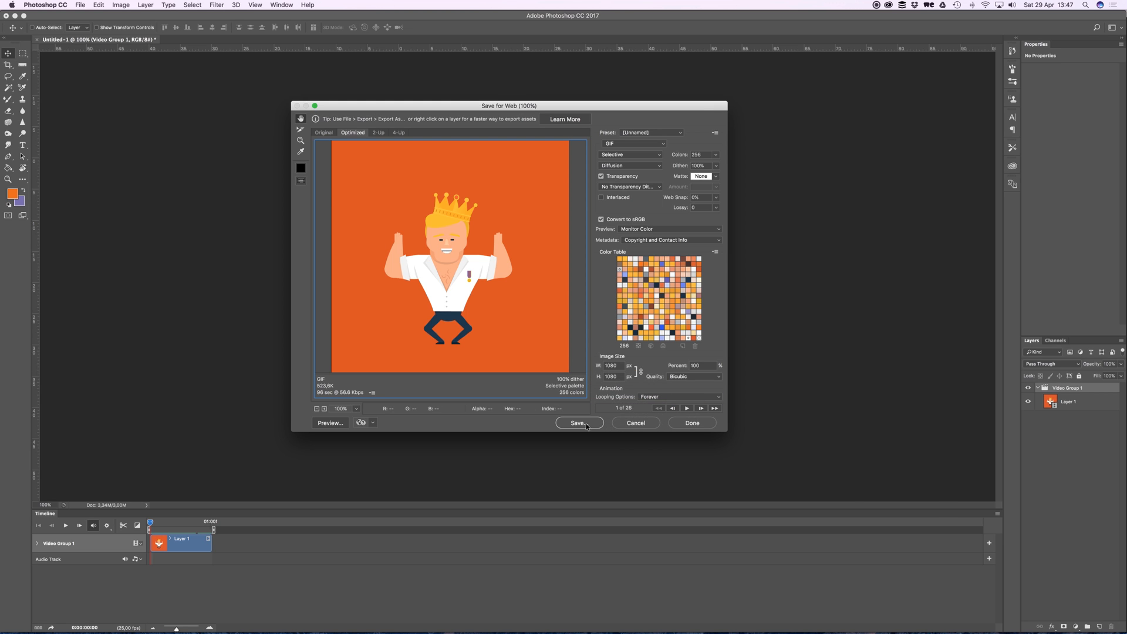
- Save the GIF to the Desktop as Dancing-dude.gif and check it in Finder
click(579, 423)
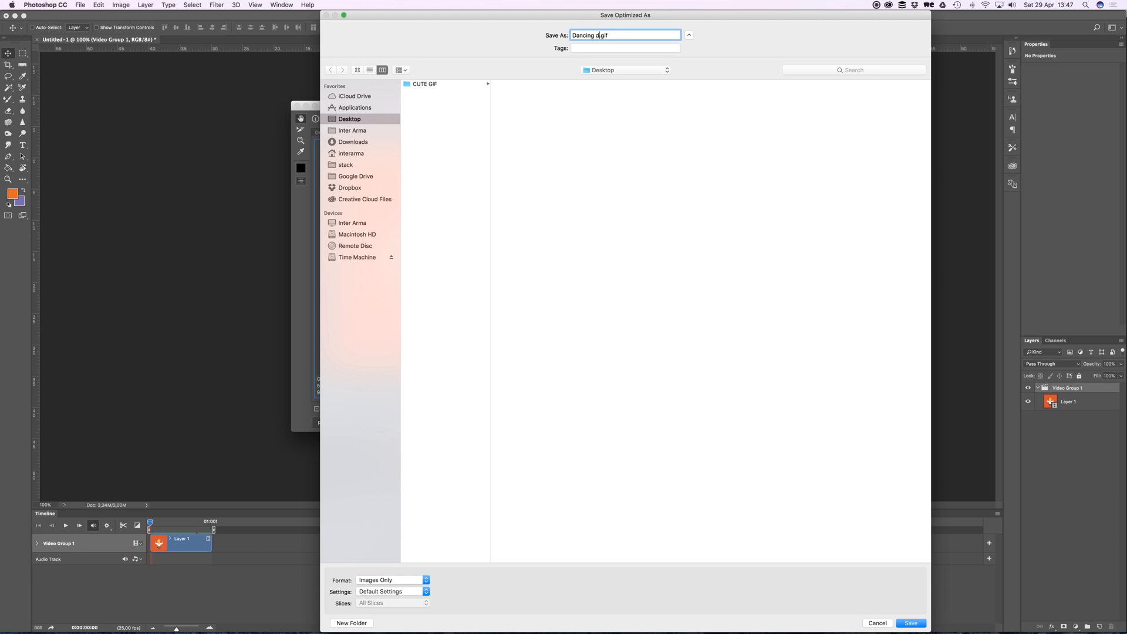
text(ude)
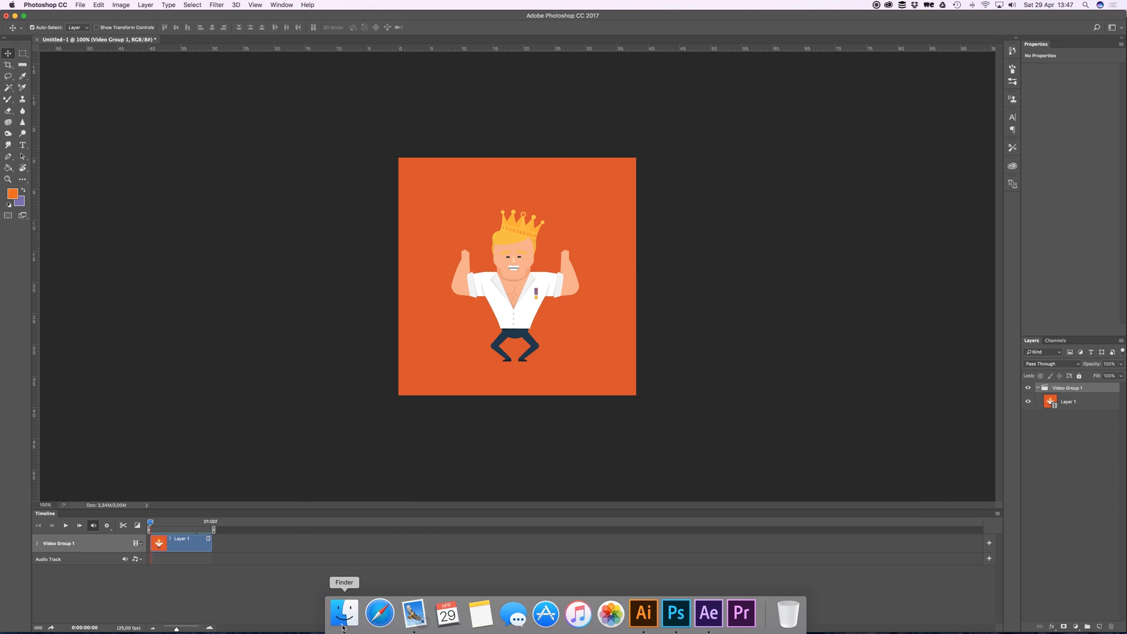
click(344, 613)
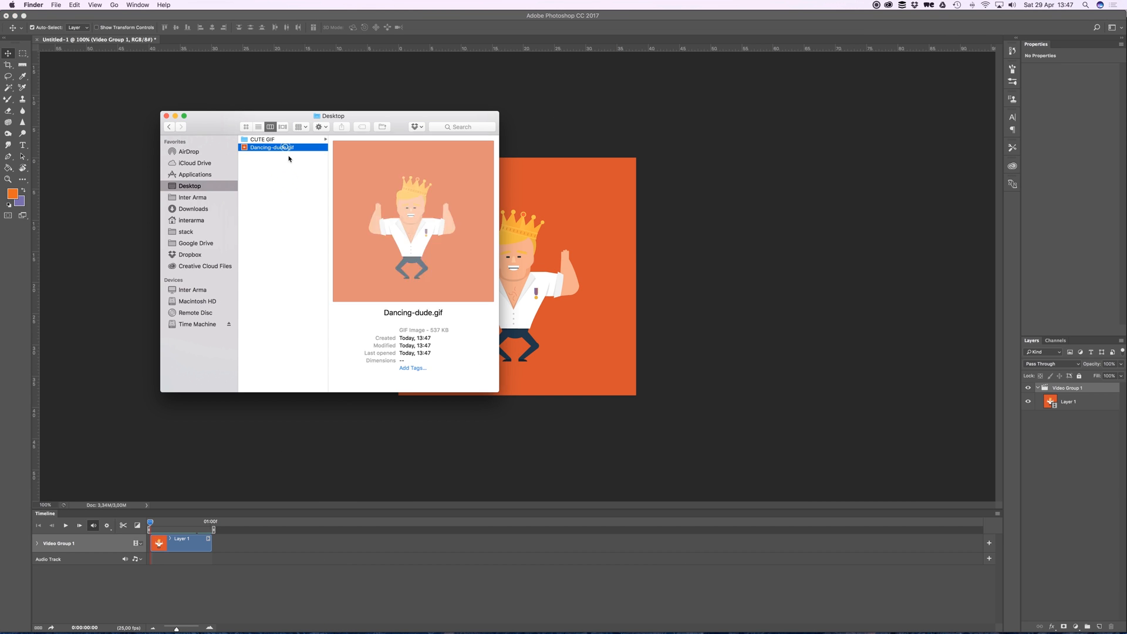